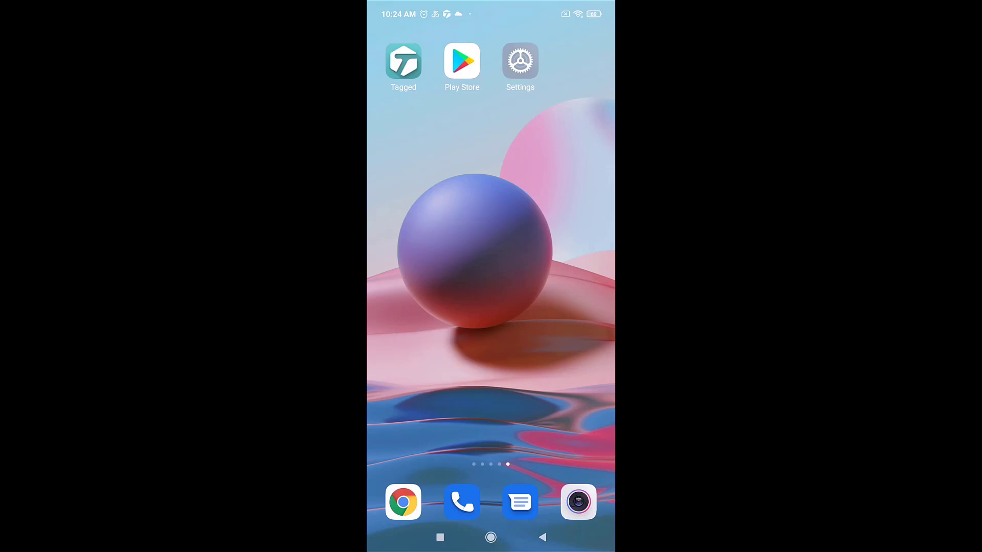
# - Launch Google Play Store from the home screen with its search ready
pyautogui.click(461, 60)
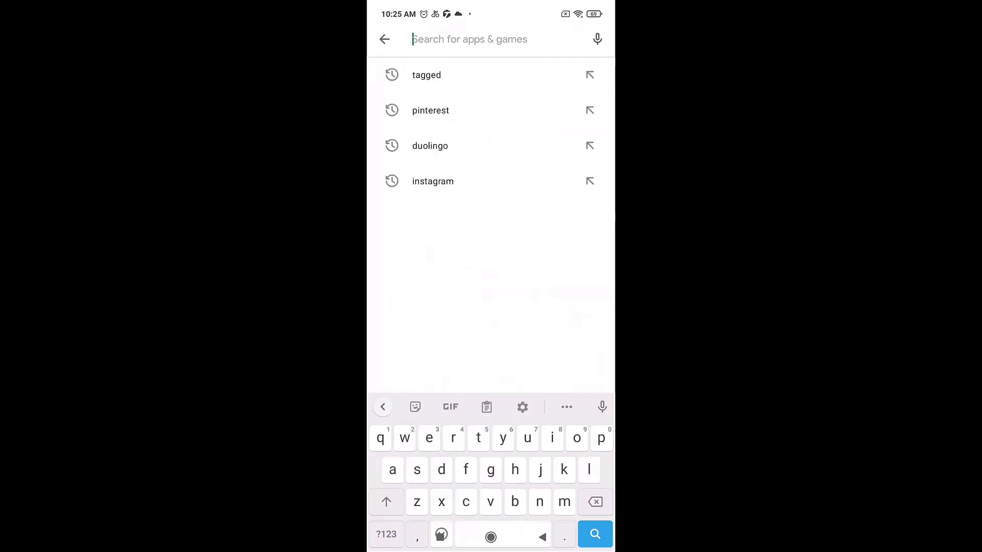
# - Reuse the recent 'tagged' search to reach the Tagged listing, then return home
pyautogui.click(426, 74)
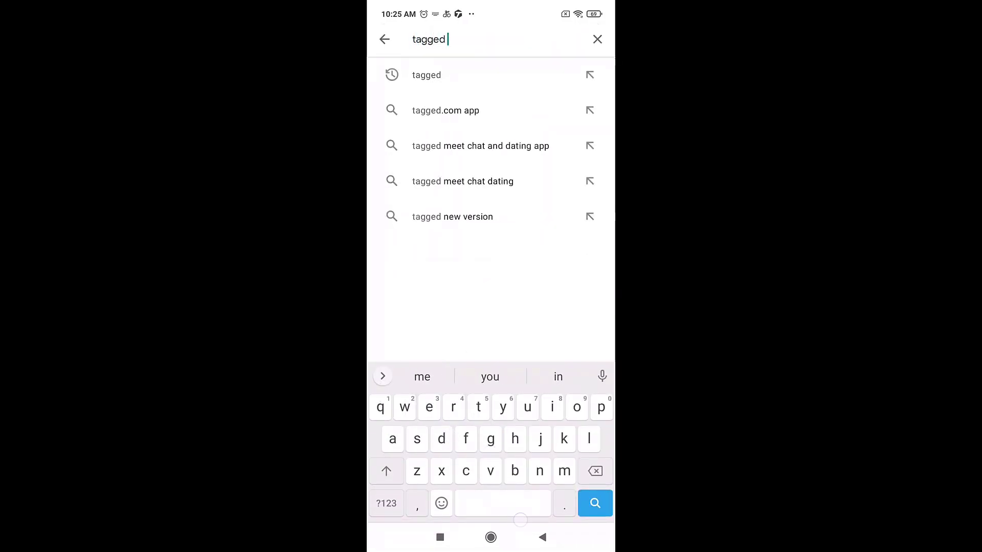
pyautogui.click(480, 145)
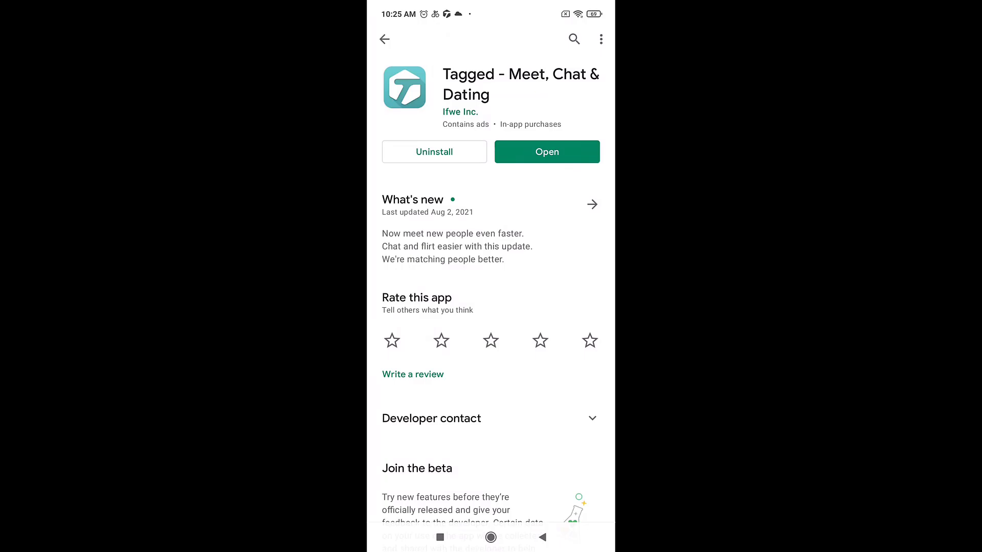
pyautogui.click(491, 537)
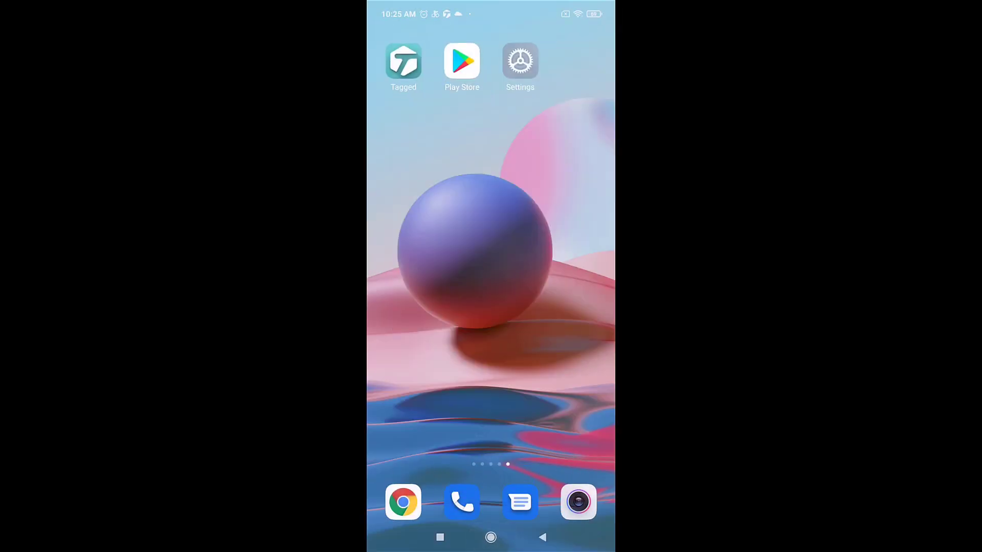
# - Switch Wi-Fi off and back on from the Wi-Fi settings
pyautogui.click(519, 60)
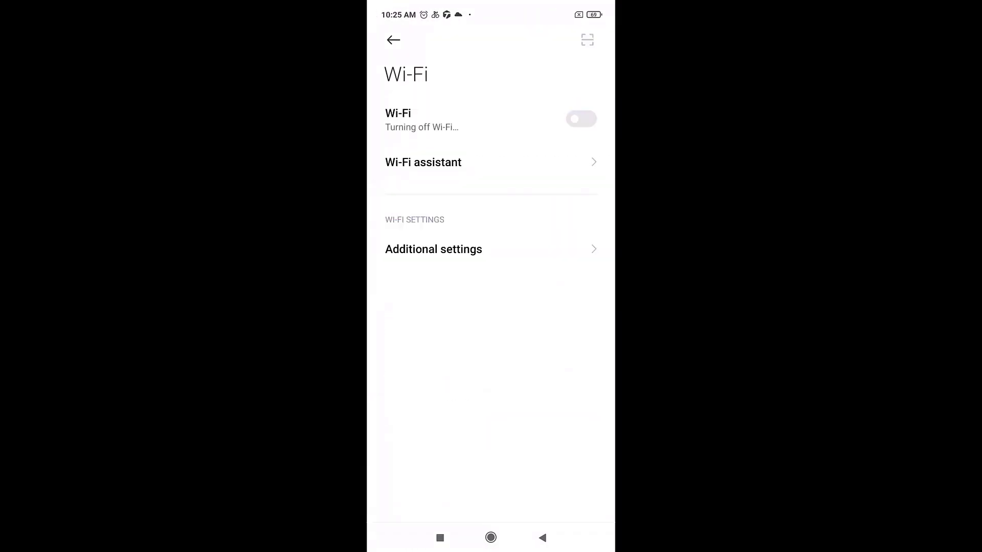
pyautogui.click(581, 113)
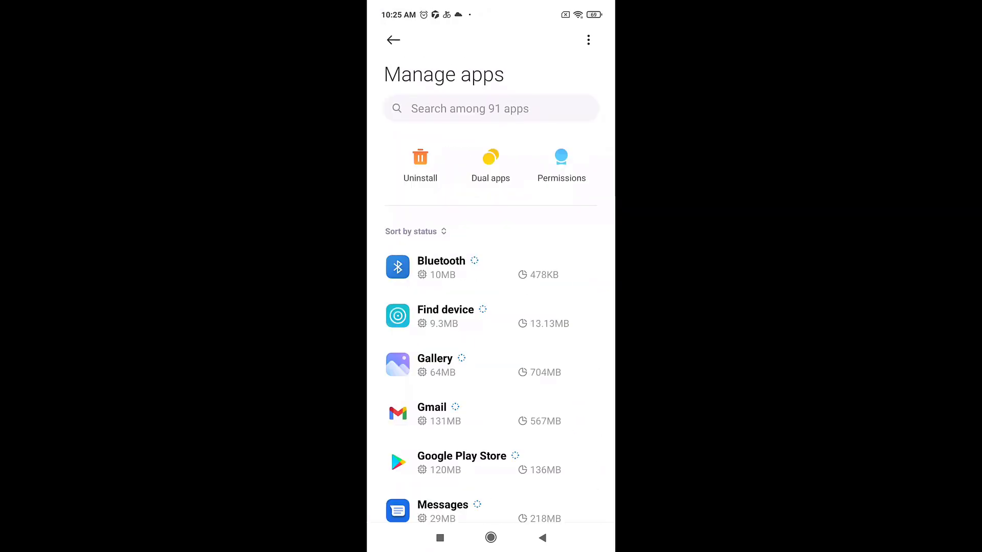
# - Locate Tagged in the apps list and bring up its app info page
pyautogui.scroll(-3)
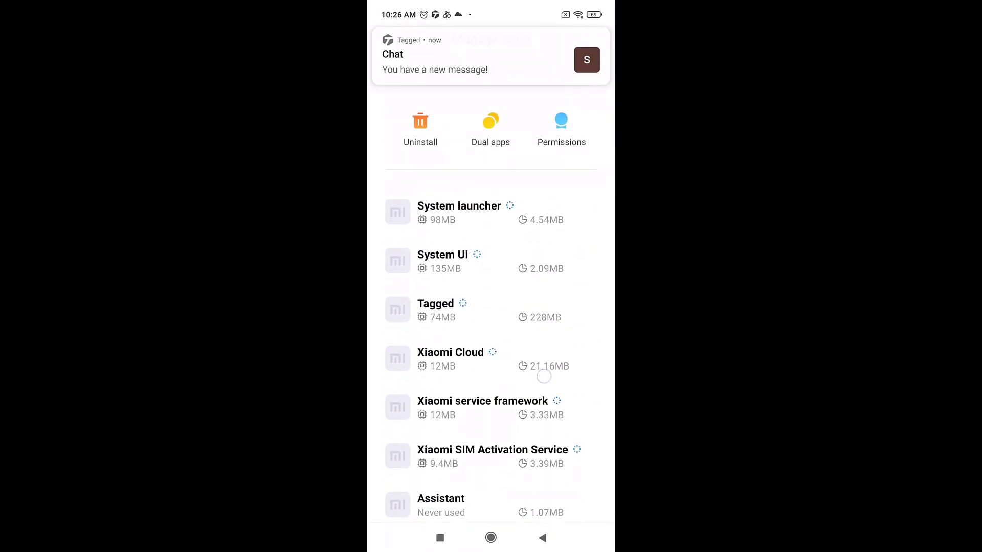
pyautogui.click(436, 302)
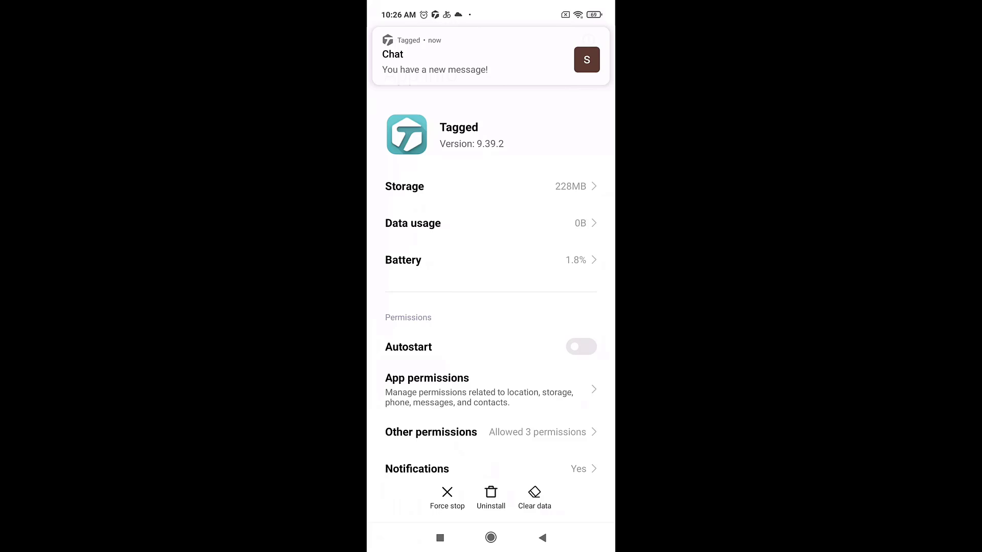